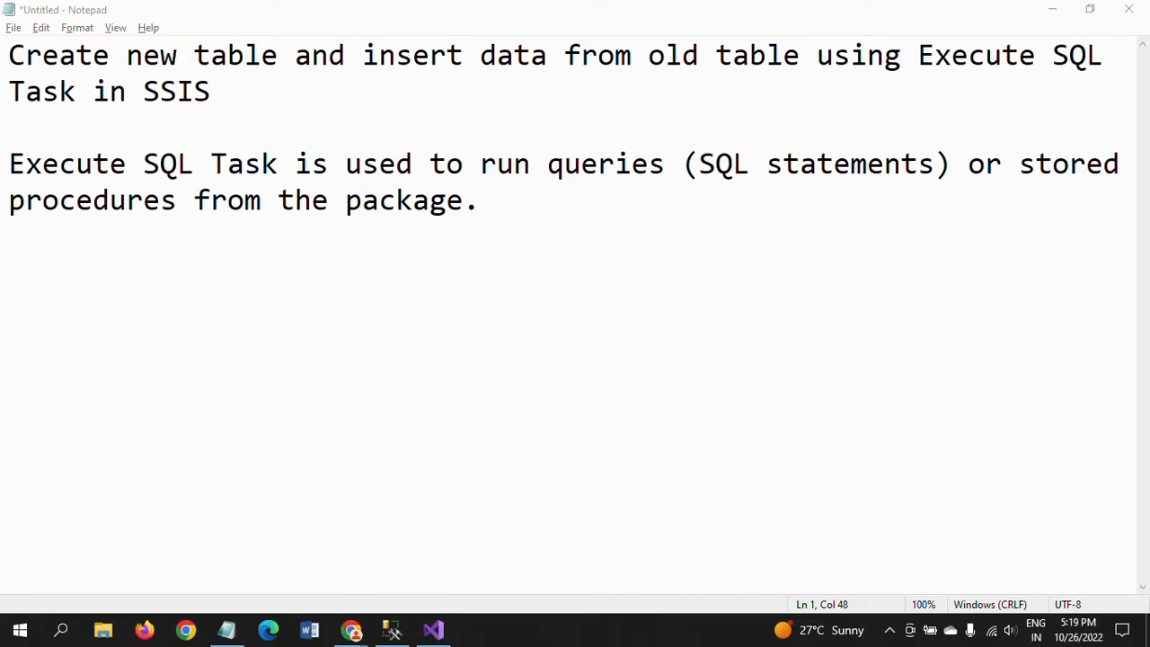
{"action": "mouse_move", "coordinate": [743, 177]}
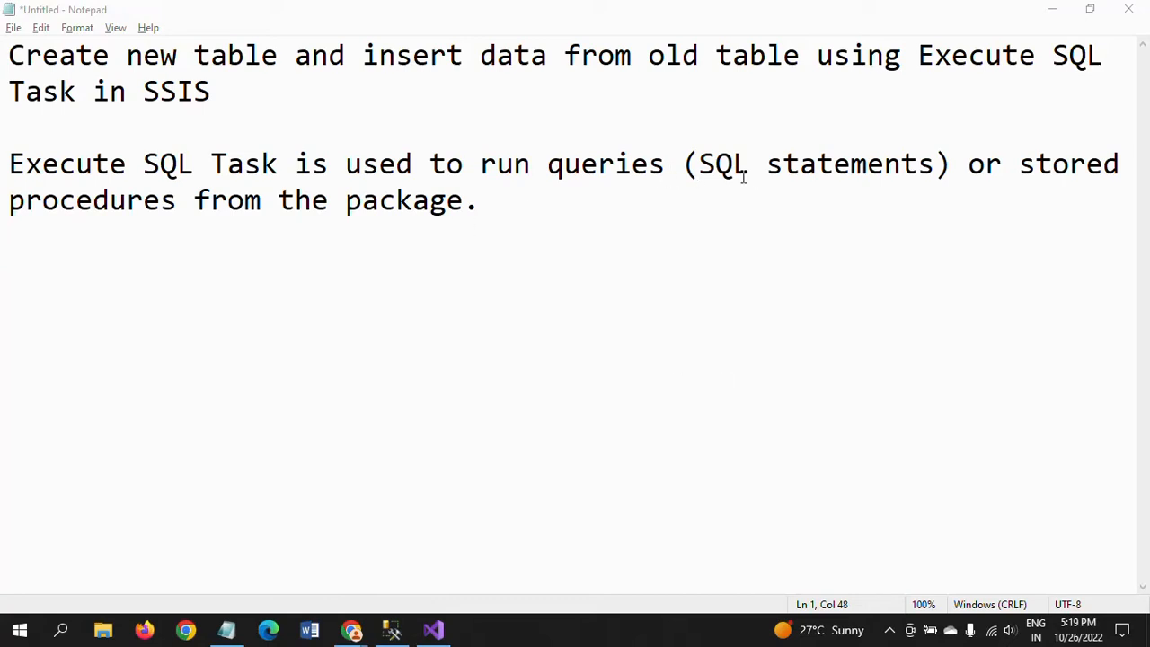
{"action": "mouse_move", "coordinate": [368, 227]}
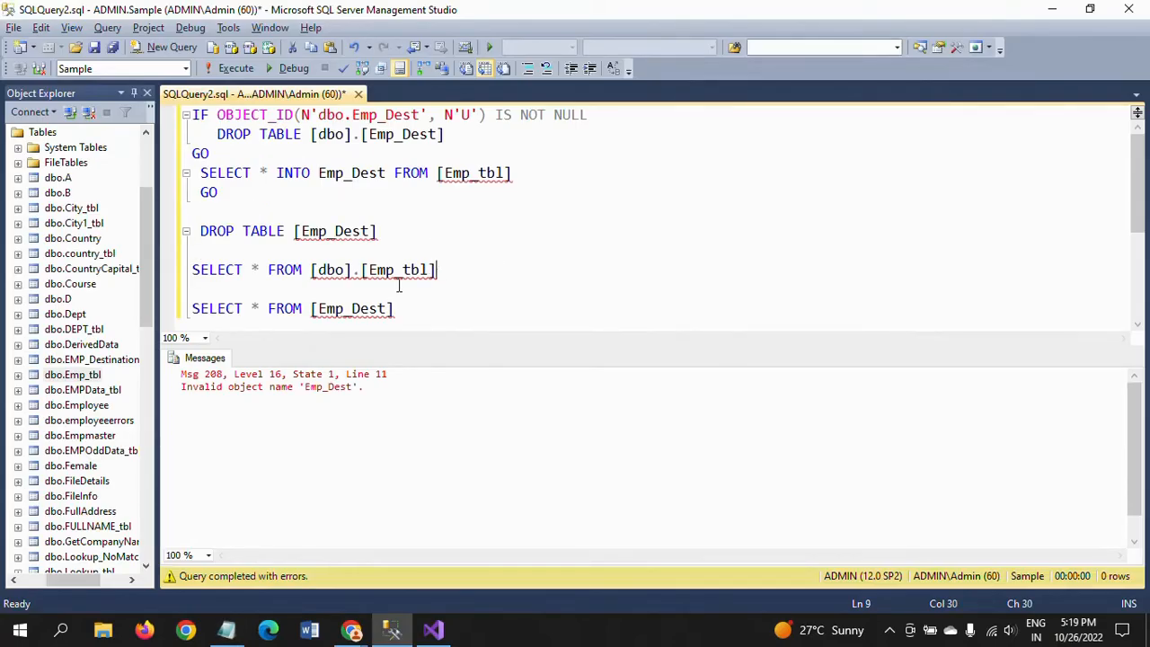
Run SELECT * FROM Emp_tbl to list its eight rows, then inspect the SELECT INTO script.
{"action": "triple_click", "coordinate": [315, 270]}
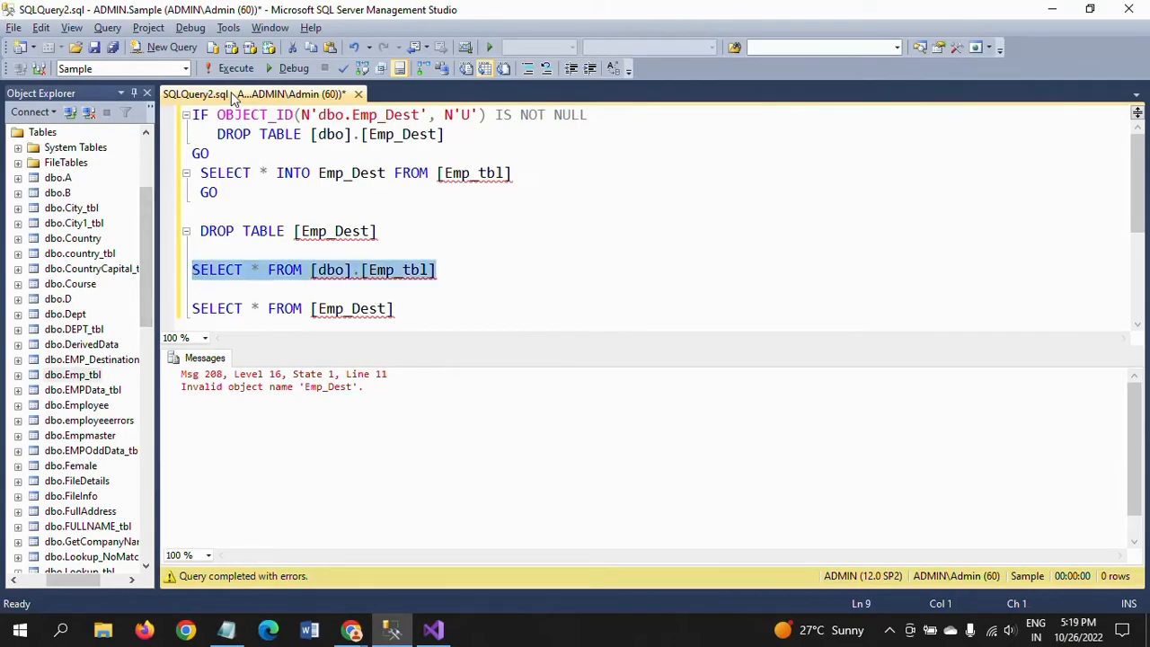
{"action": "left_click", "coordinate": [235, 68]}
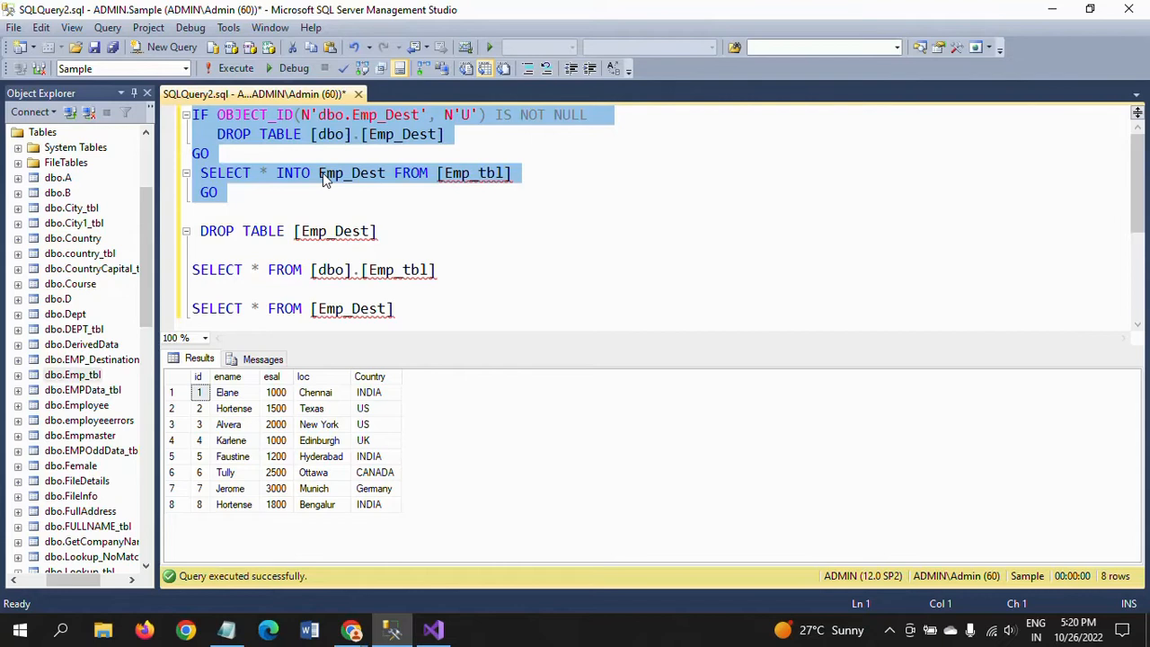
{"action": "mouse_move", "coordinate": [368, 189]}
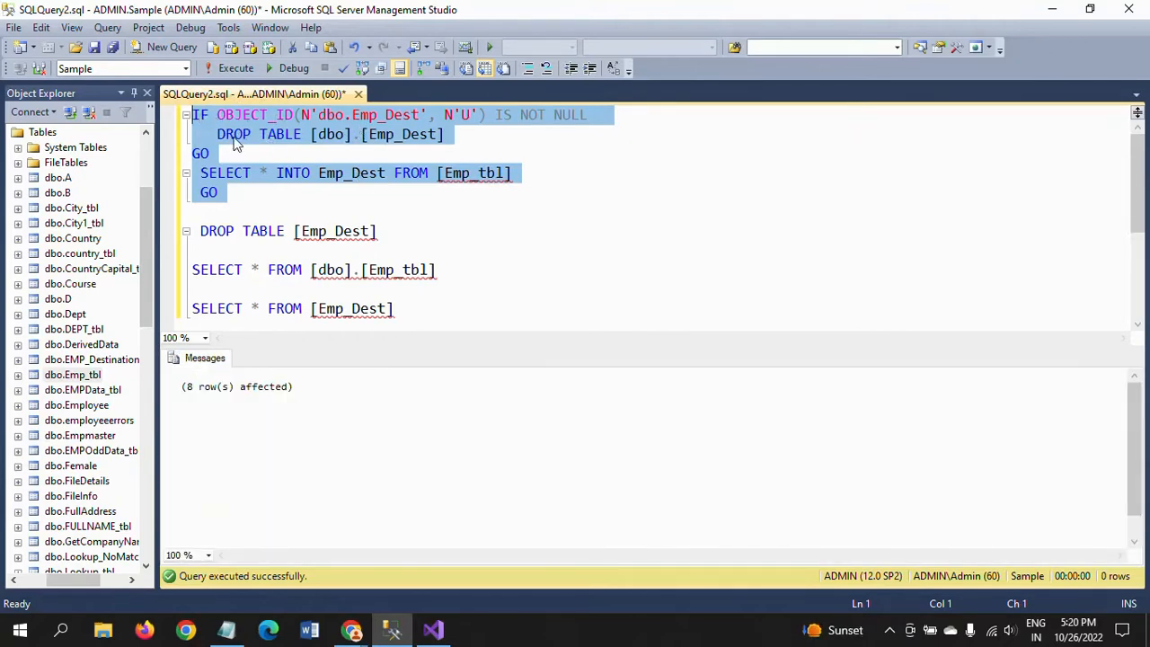
{"action": "mouse_move", "coordinate": [256, 187]}
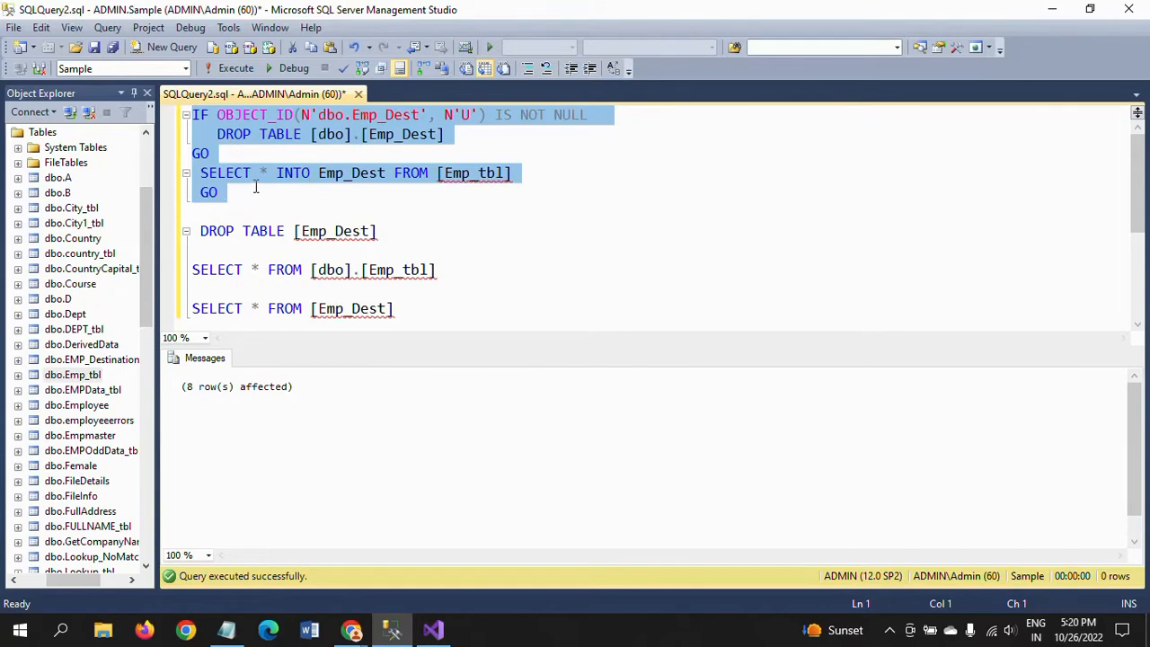
{"action": "left_click", "coordinate": [317, 173]}
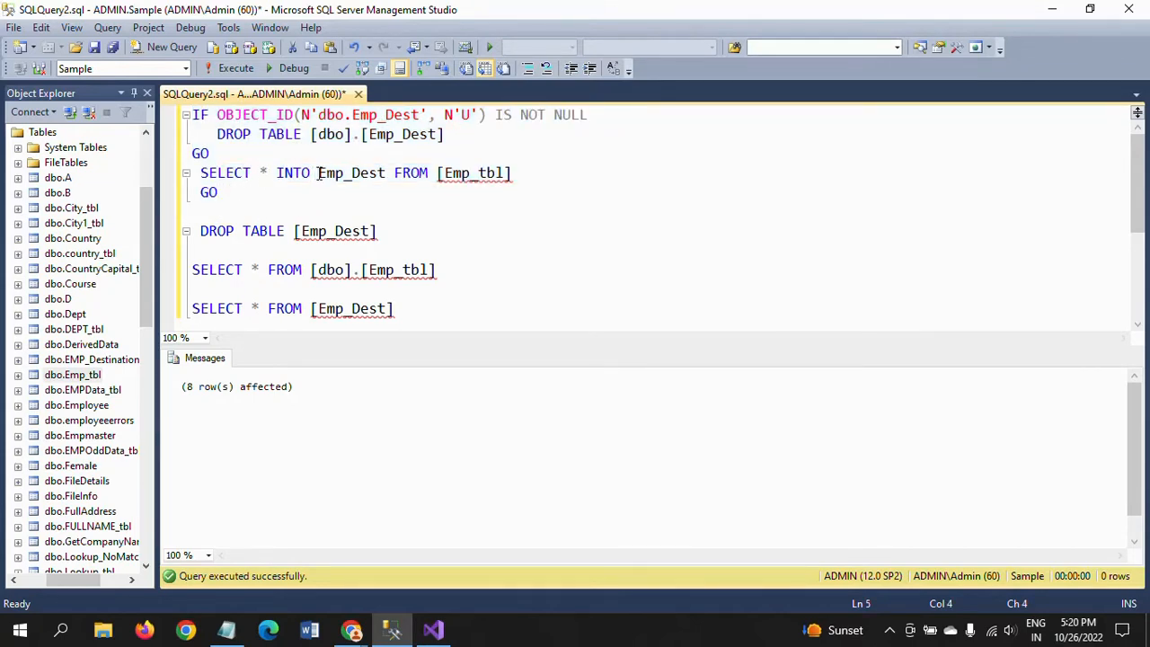
{"action": "double_click", "coordinate": [293, 173]}
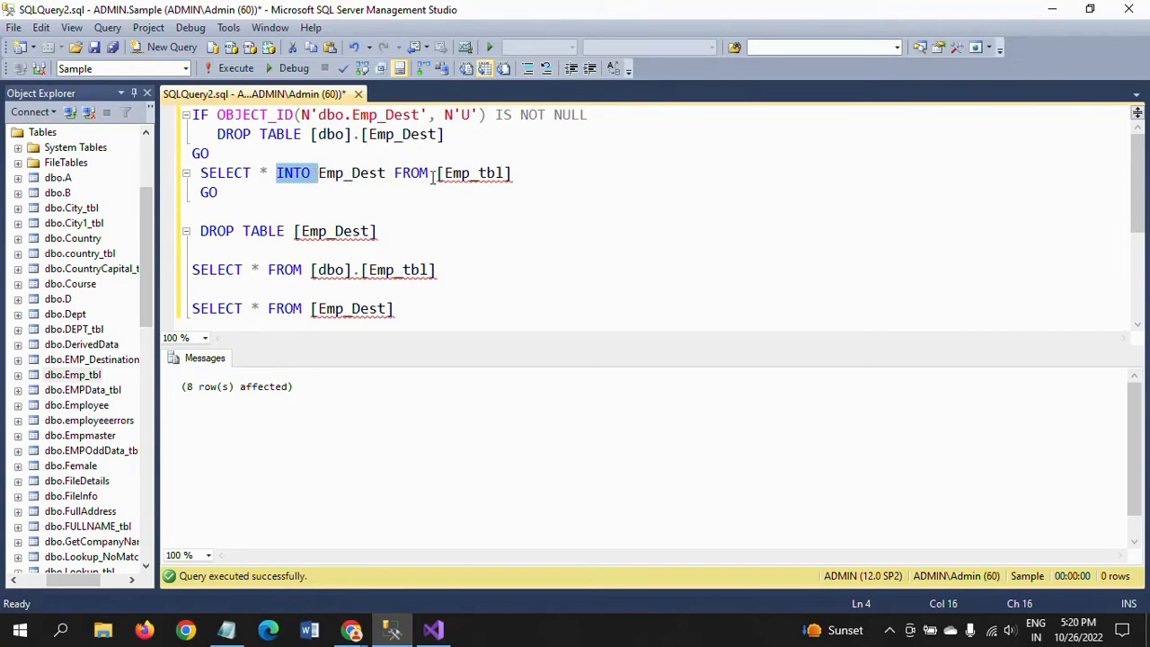
{"action": "left_click", "coordinate": [192, 308]}
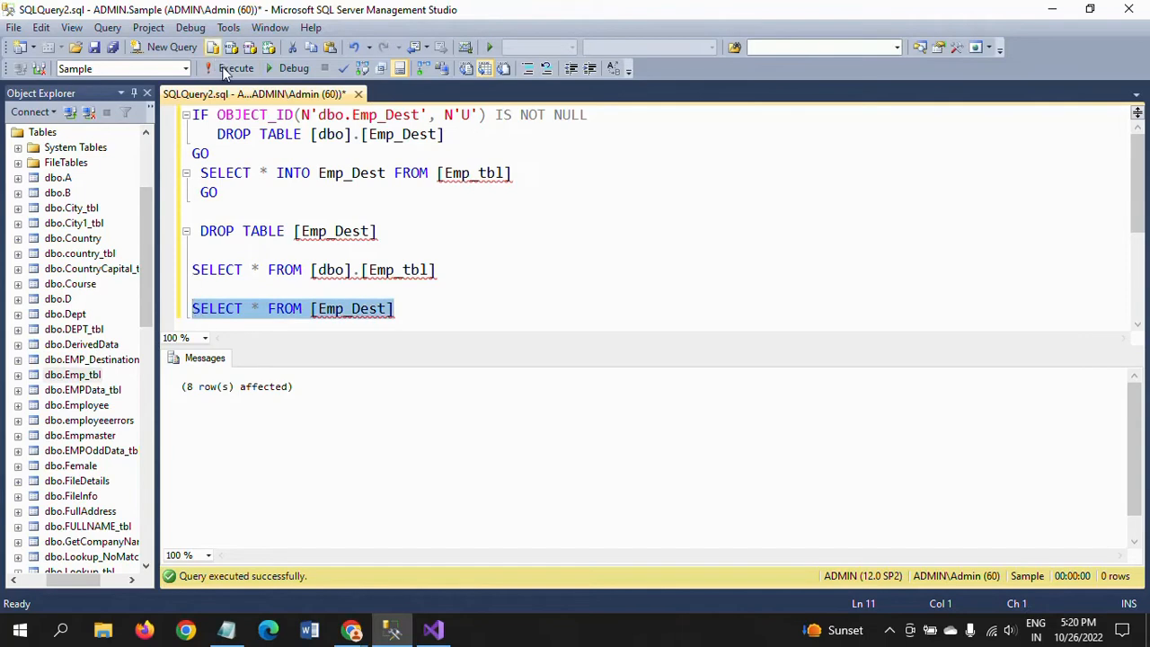
Run SELECT * FROM Emp_Dest to confirm its eight rows and open a new query window.
{"action": "left_click", "coordinate": [236, 68]}
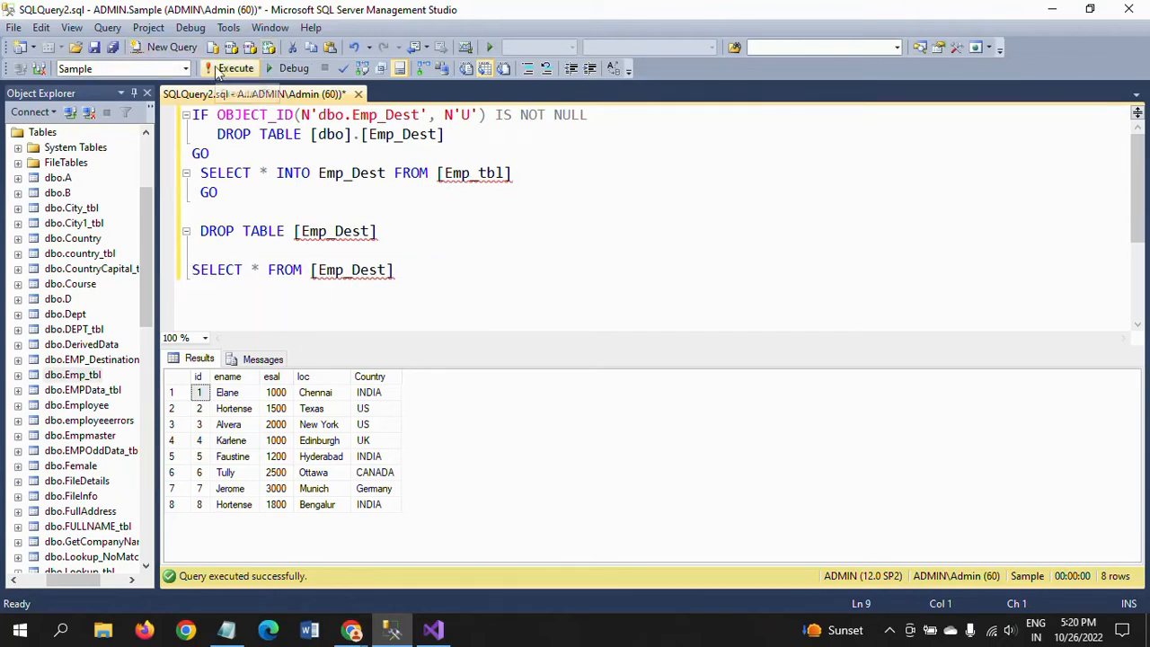
{"action": "left_click", "coordinate": [171, 46]}
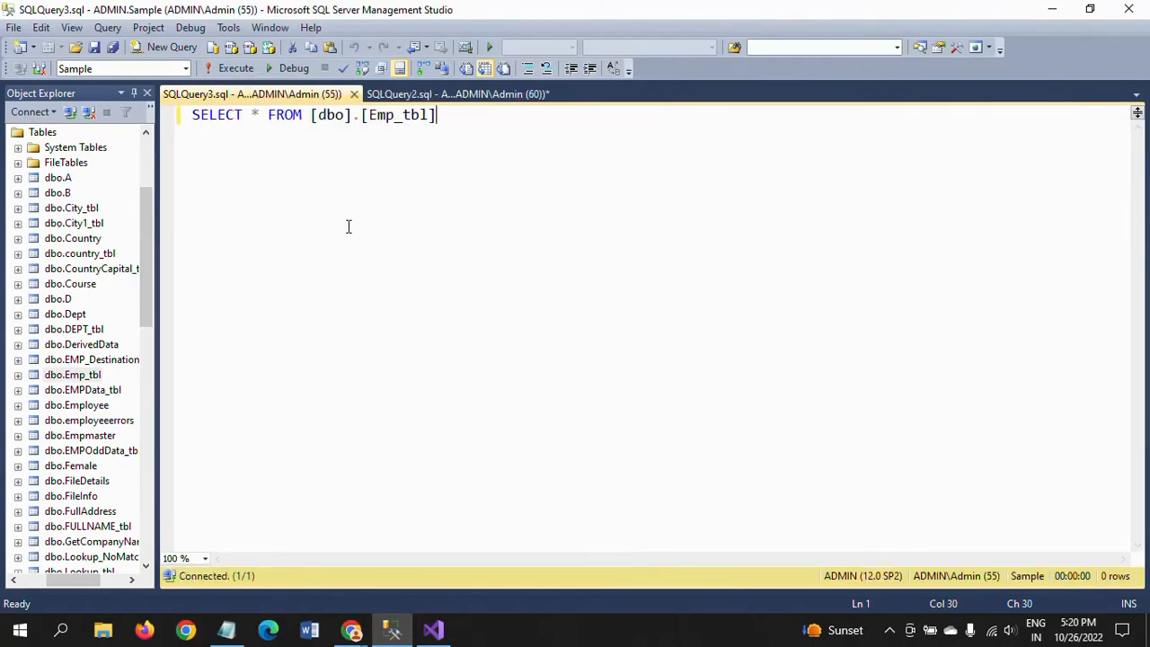
{"action": "left_click", "coordinate": [460, 94]}
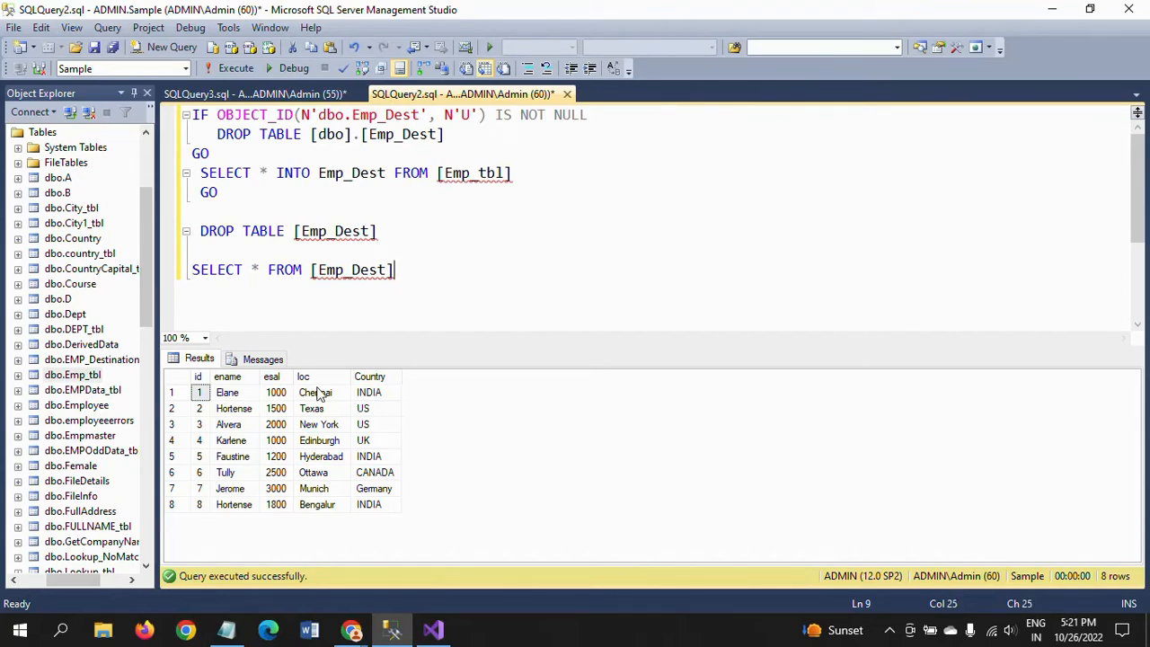
{"action": "mouse_move", "coordinate": [434, 629]}
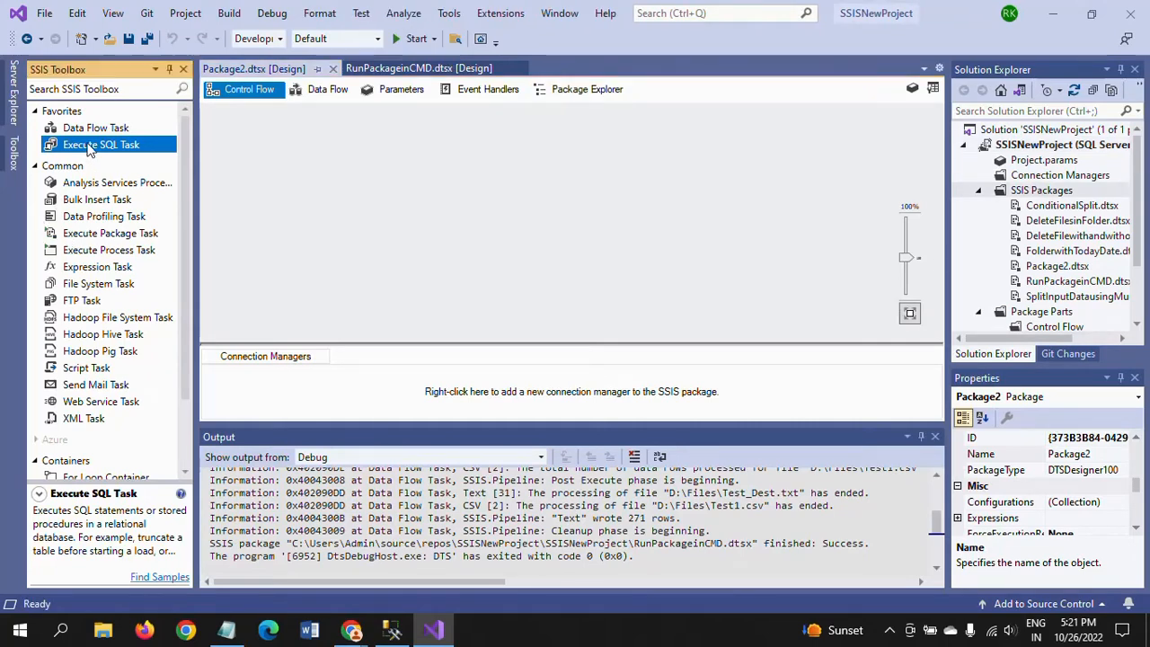
Add an Execute SQL Task to Package2 and open its editor.
{"action": "left_click_drag", "start_coordinate": [101, 145], "coordinate": [568, 164]}
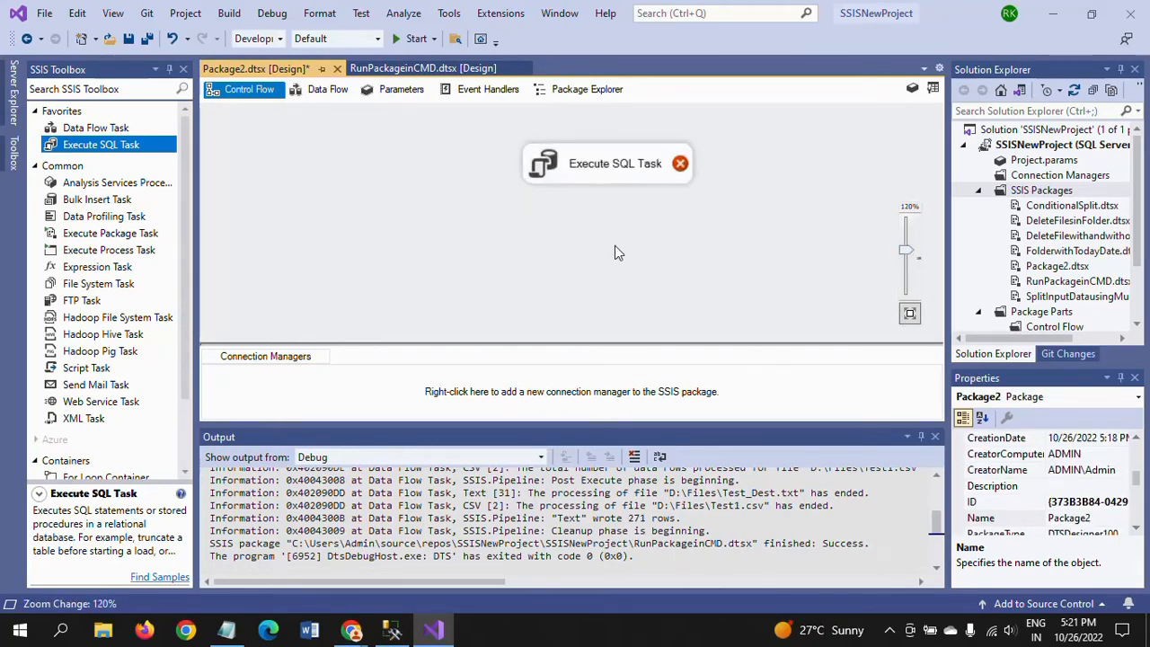
{"action": "left_click", "coordinate": [607, 163]}
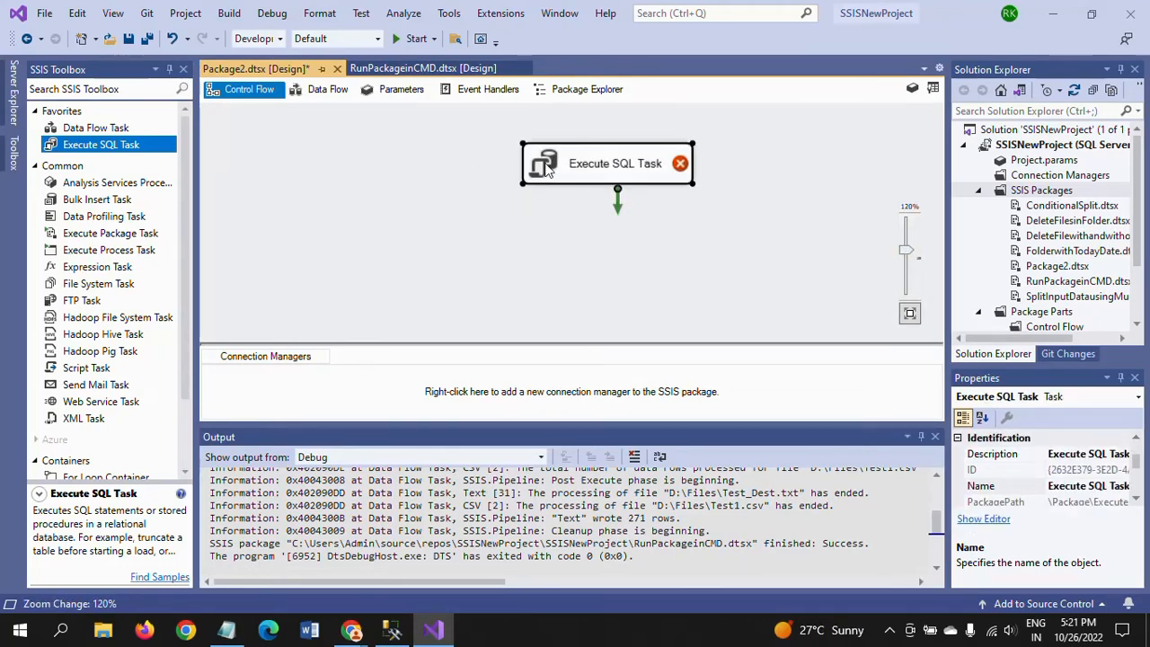
{"action": "double_click", "coordinate": [606, 163]}
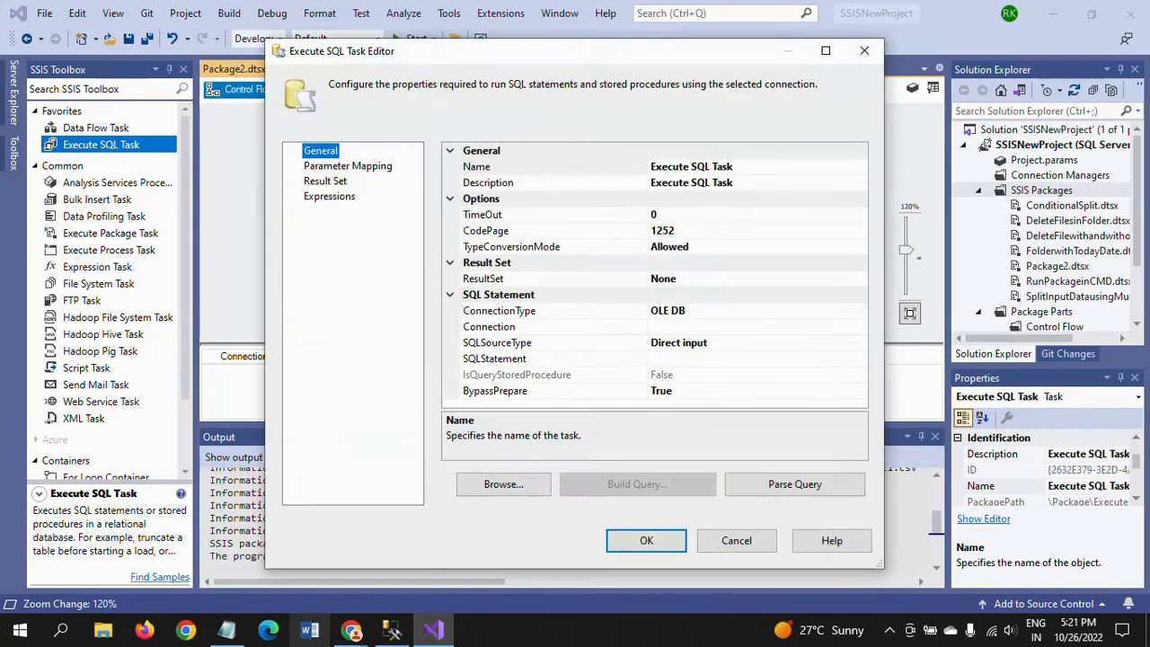
Set the task's OLE DB connection to ADMIN.Sample.
{"action": "left_click", "coordinate": [554, 326]}
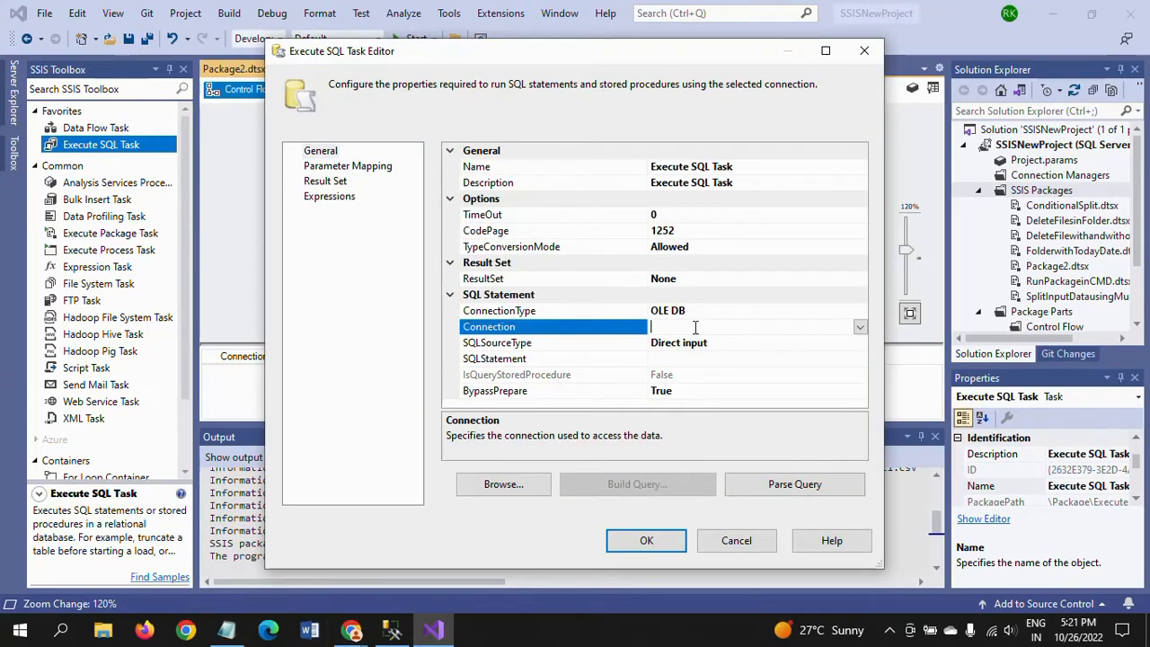
{"action": "left_click", "coordinate": [858, 326]}
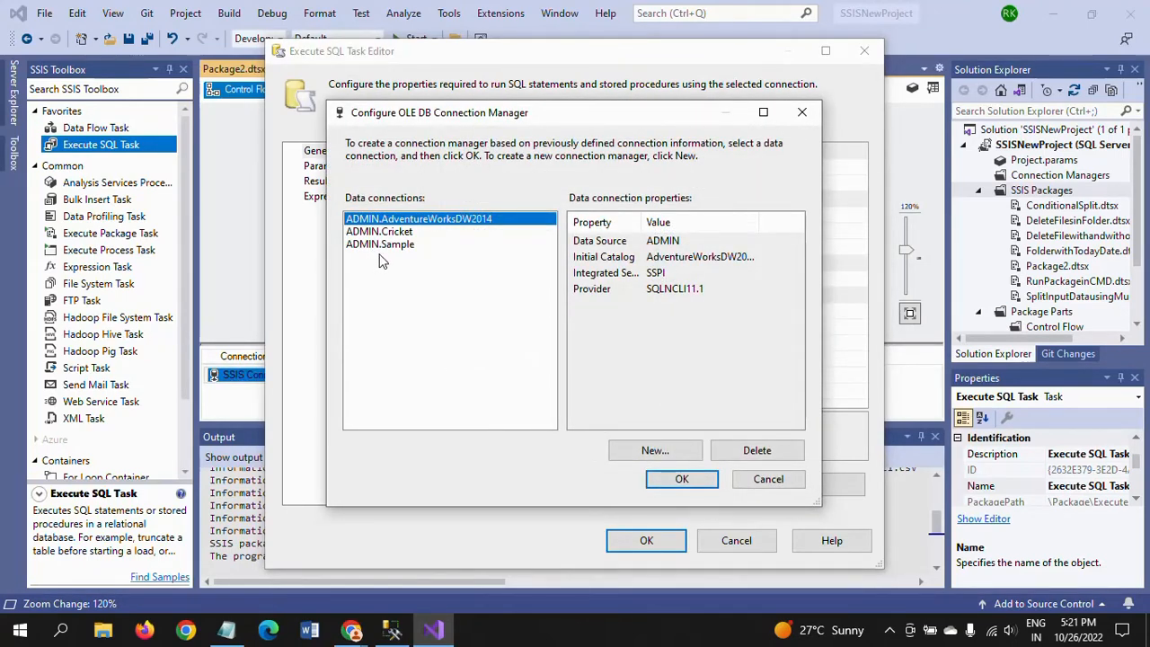
{"action": "left_click", "coordinate": [379, 243]}
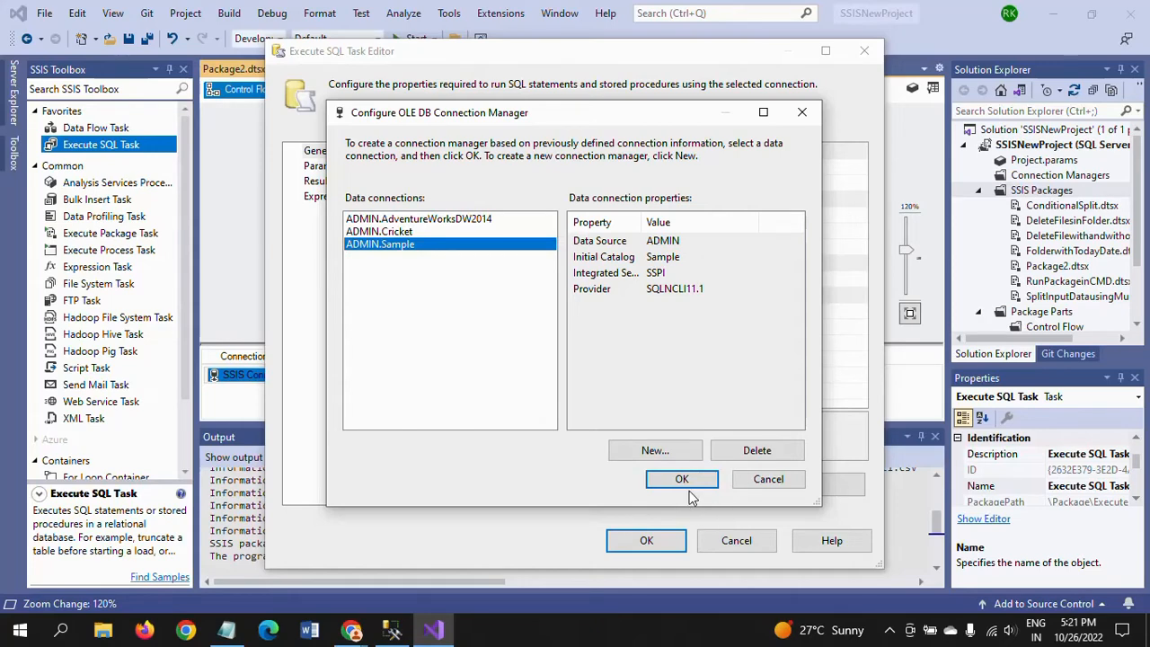
{"action": "left_click", "coordinate": [681, 478]}
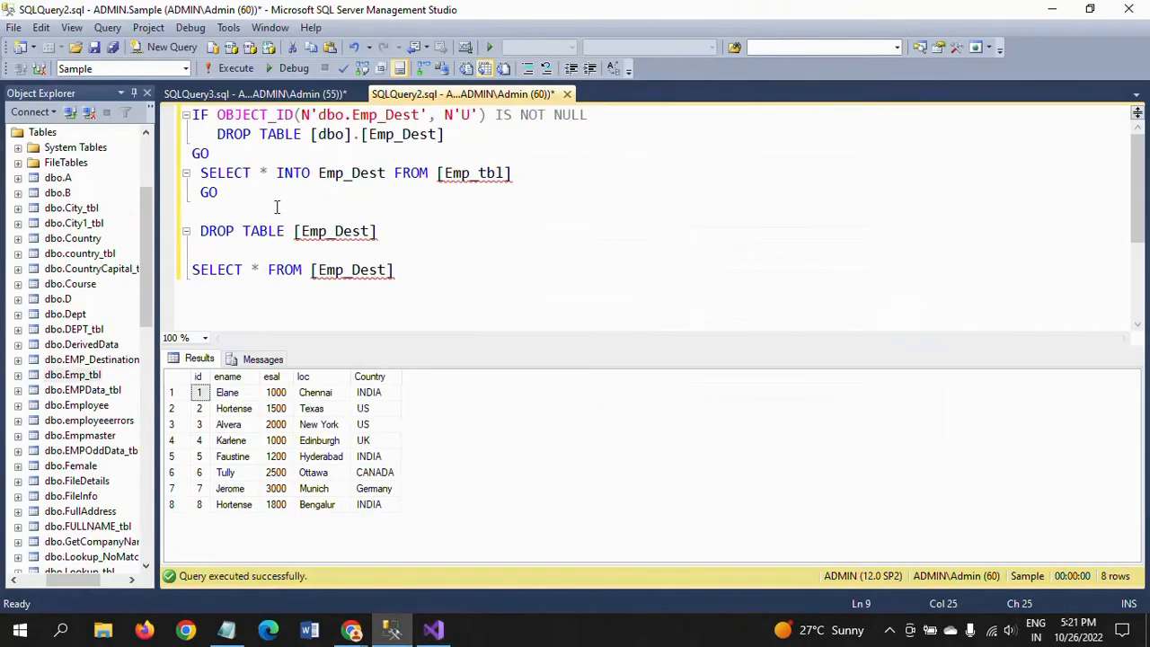
Select the IF OBJECT_ID … SELECT INTO … GO script that rebuilds Emp_Dest.
{"action": "left_click_drag", "start_coordinate": [215, 133], "coordinate": [208, 191]}
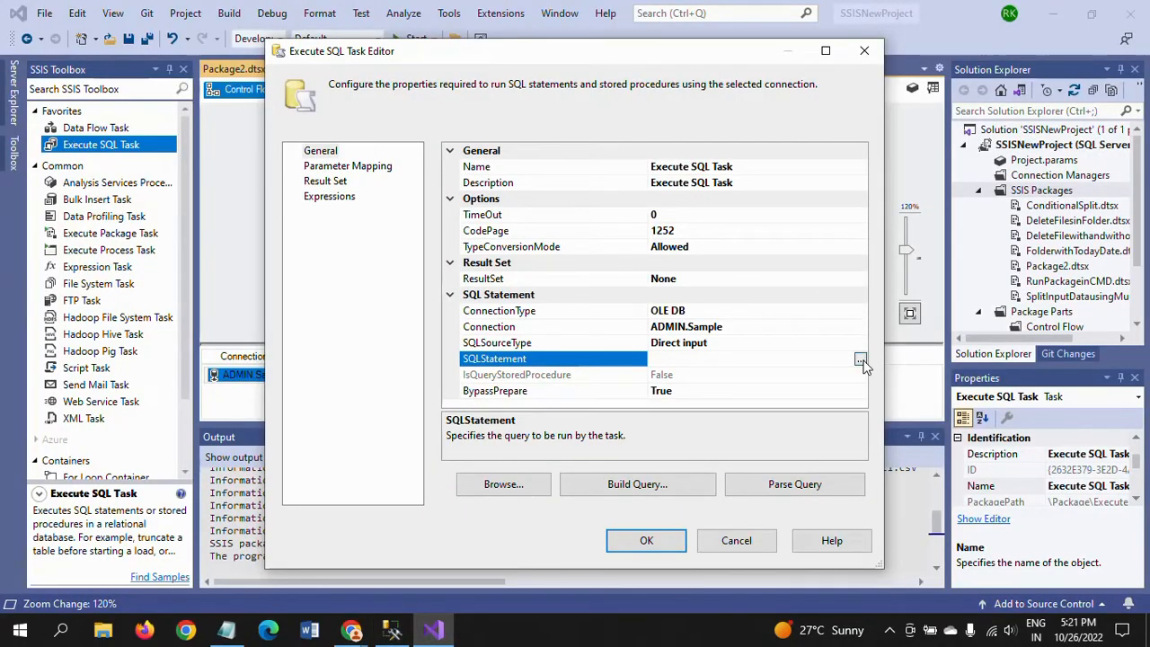
Paste the drop-and-recreate Emp_Dest script into SQLStatement and close the task editor.
{"action": "left_click", "coordinate": [860, 358]}
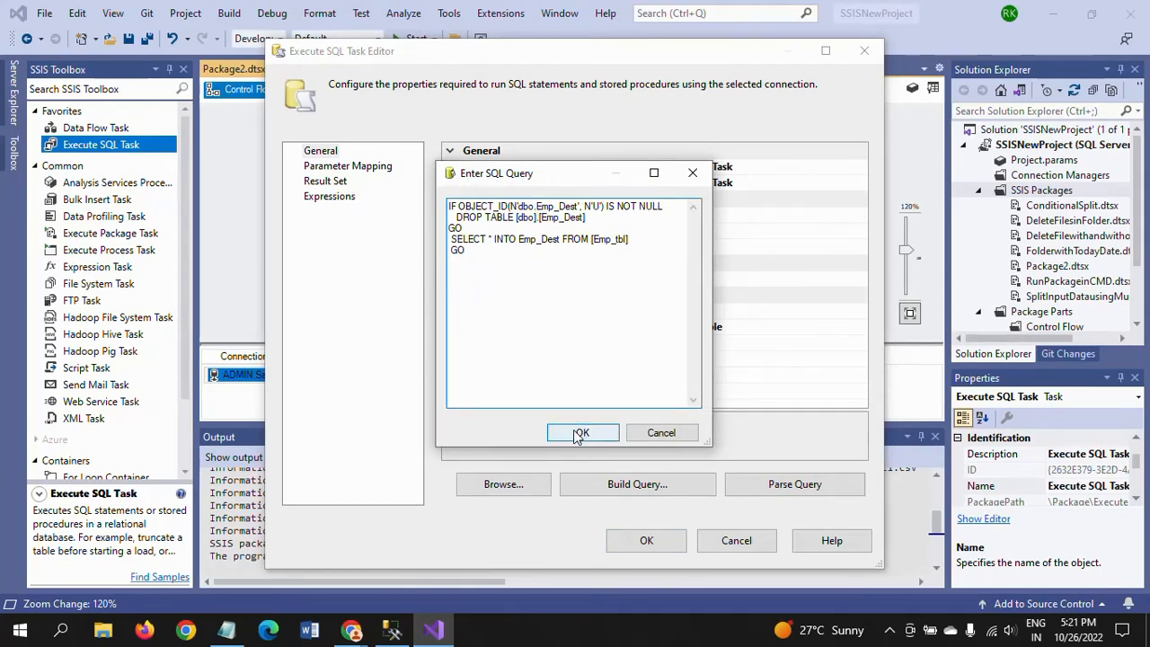
{"action": "left_click", "coordinate": [582, 432]}
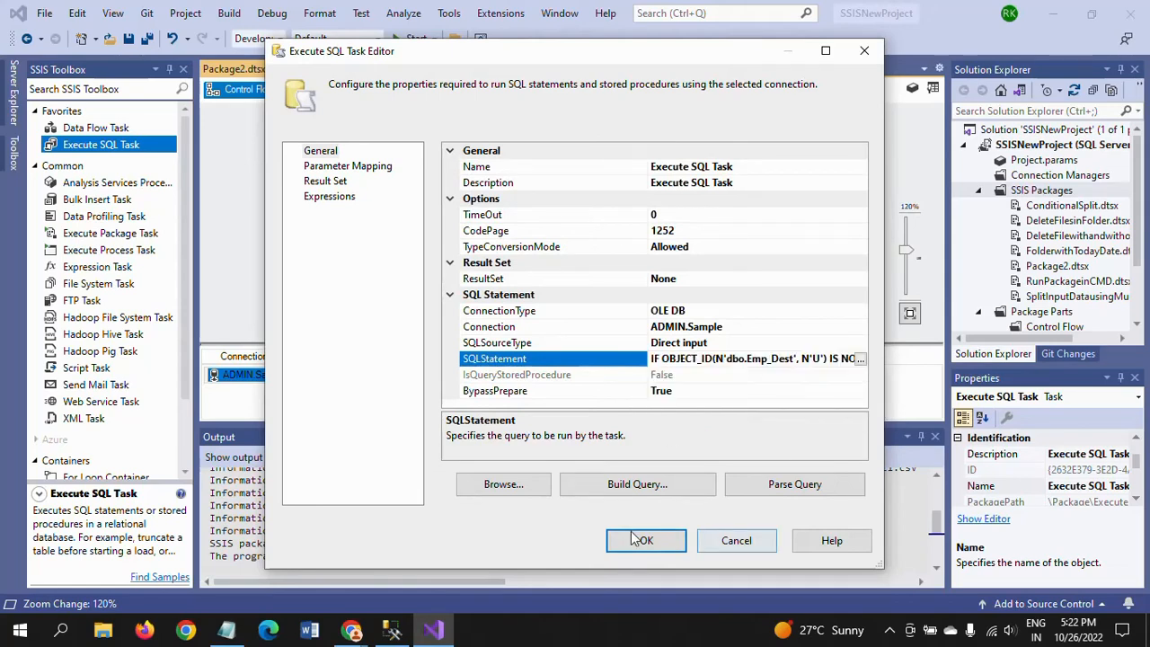
{"action": "left_click", "coordinate": [645, 539]}
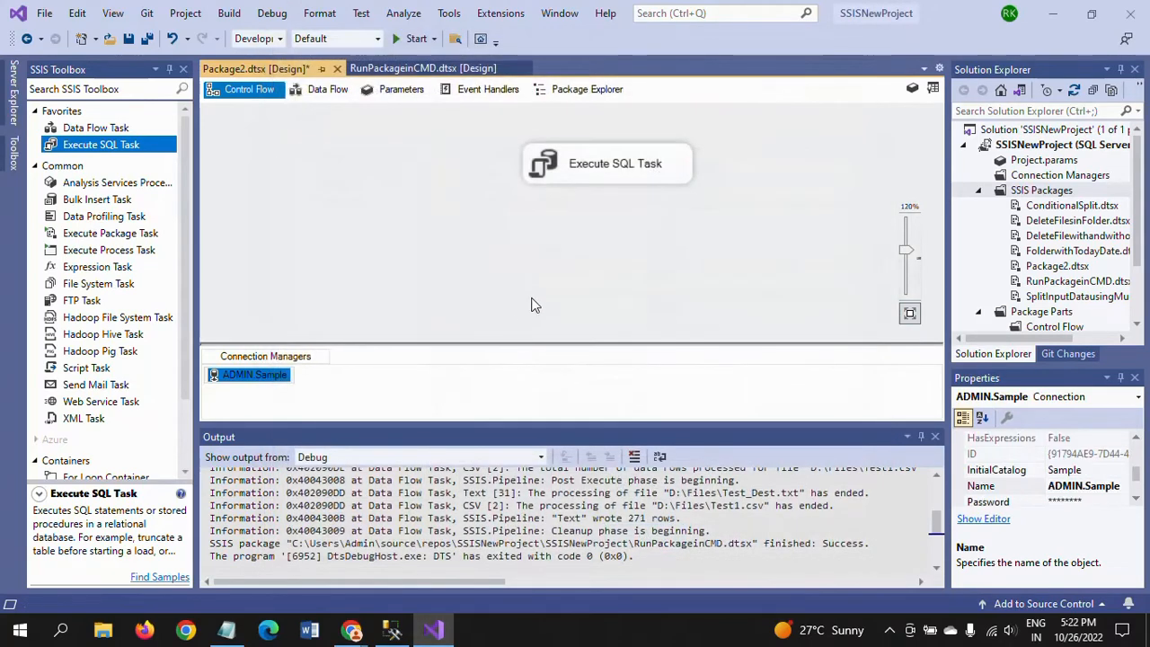
{"action": "left_click", "coordinate": [582, 164]}
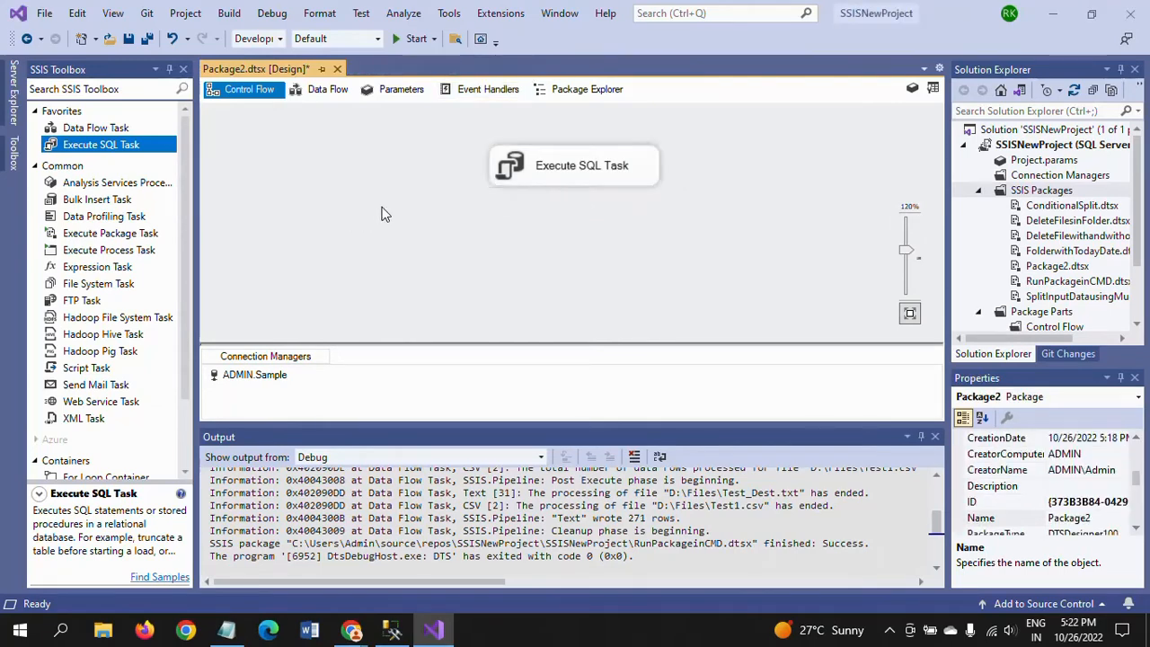
{"action": "mouse_move", "coordinate": [585, 170]}
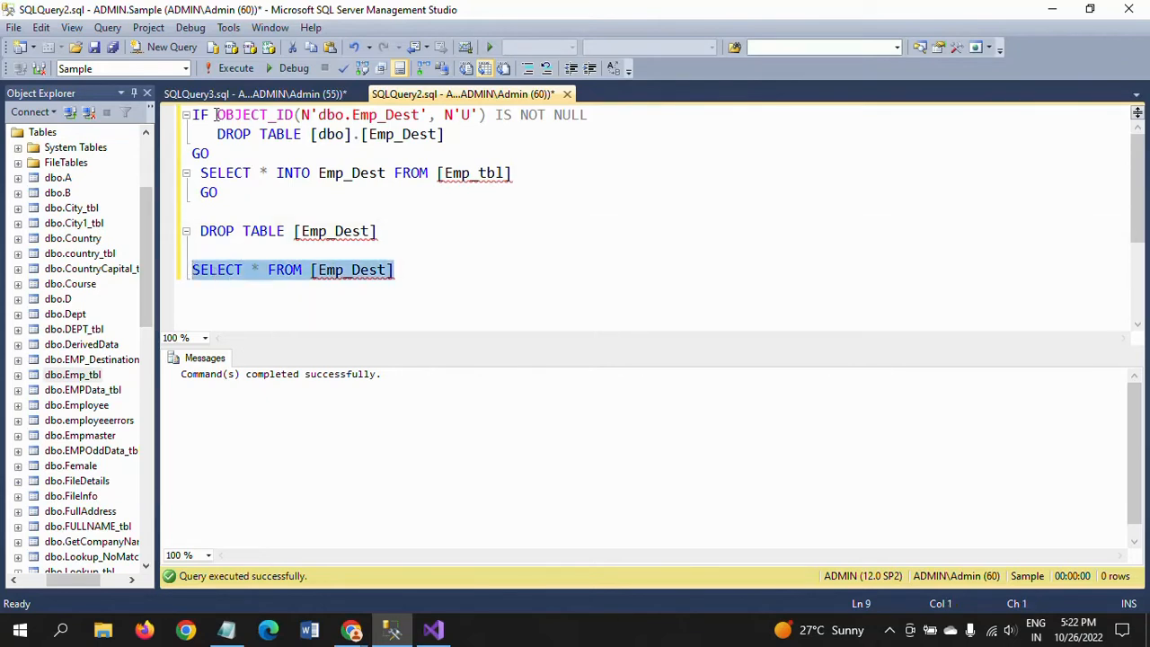
Execute DROP TABLE [Emp_Dest] in the query window.
{"action": "left_click", "coordinate": [235, 68]}
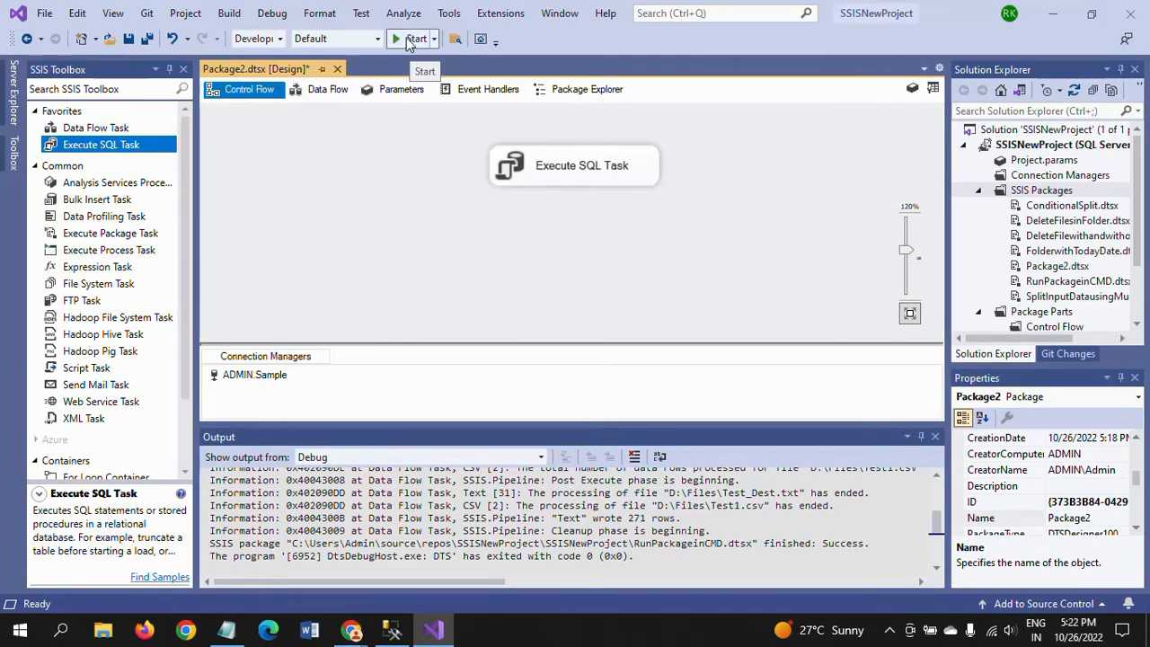
Start debugging Package2 from the toolbar.
{"action": "left_click", "coordinate": [414, 38]}
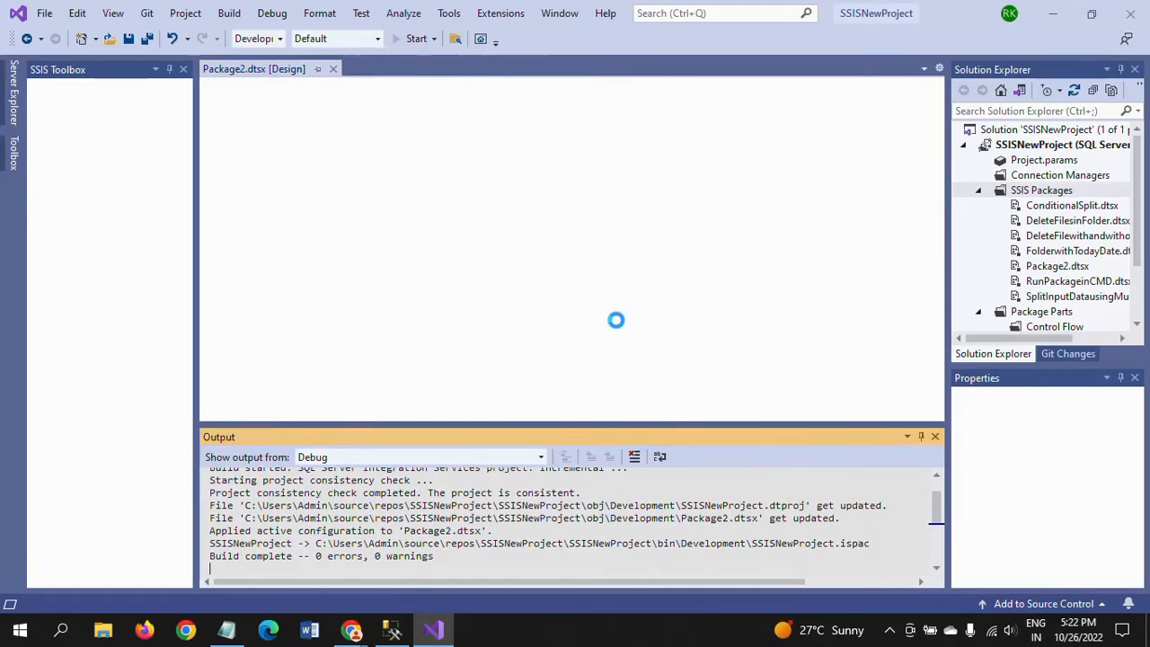
{"action": "left_click", "coordinate": [416, 38]}
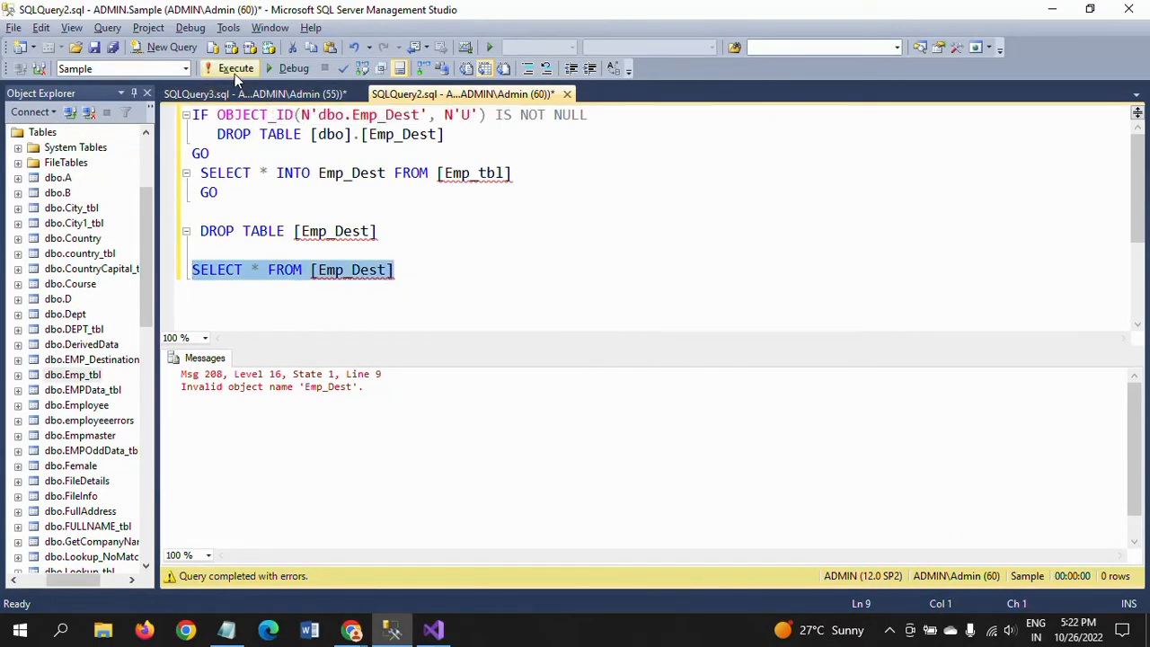
Rerun SELECT * FROM [Emp_Dest] to see the eight rows, then return to the designer.
{"action": "left_click", "coordinate": [234, 68]}
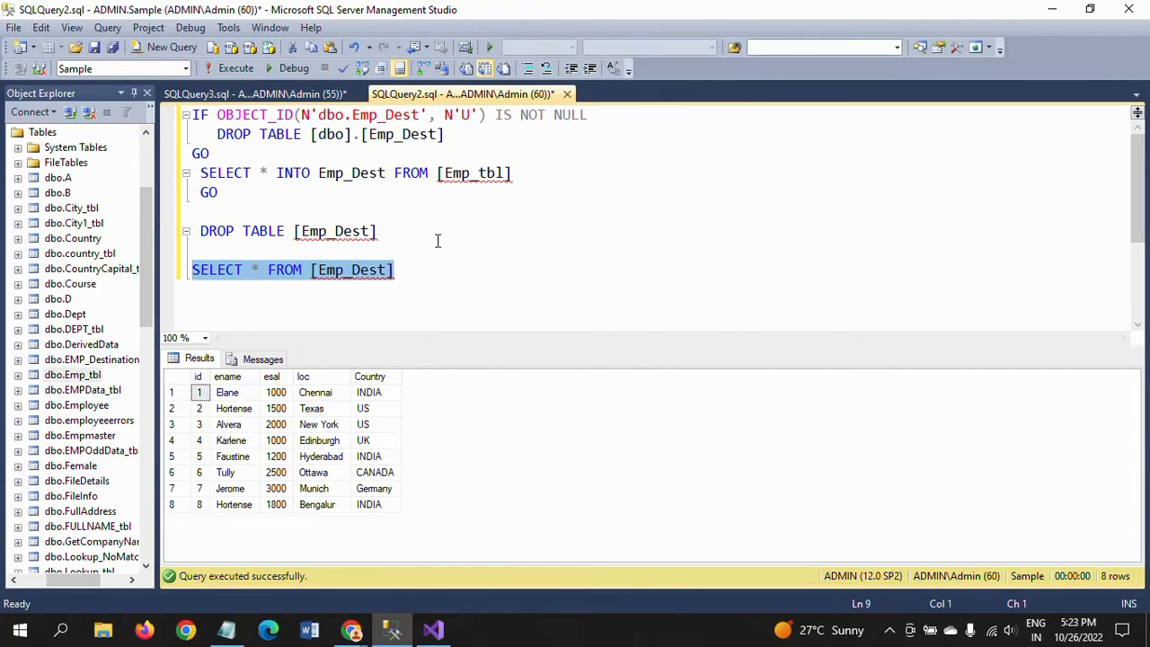
{"action": "key", "text": "alt+tab"}
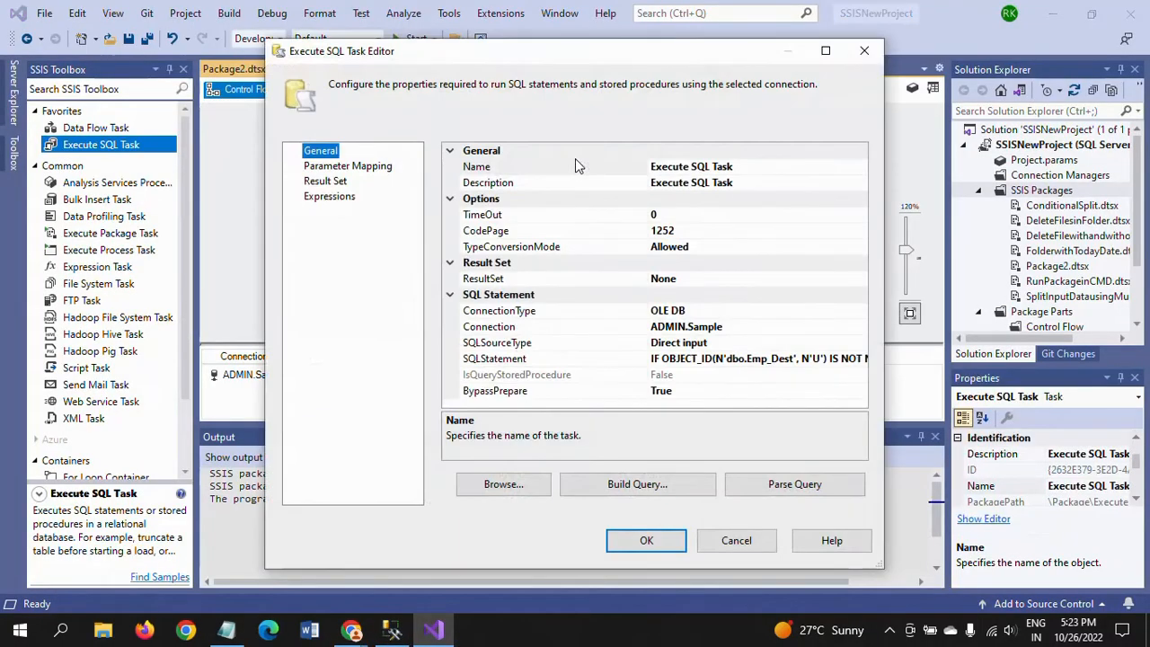
{"action": "mouse_move", "coordinate": [925, 373]}
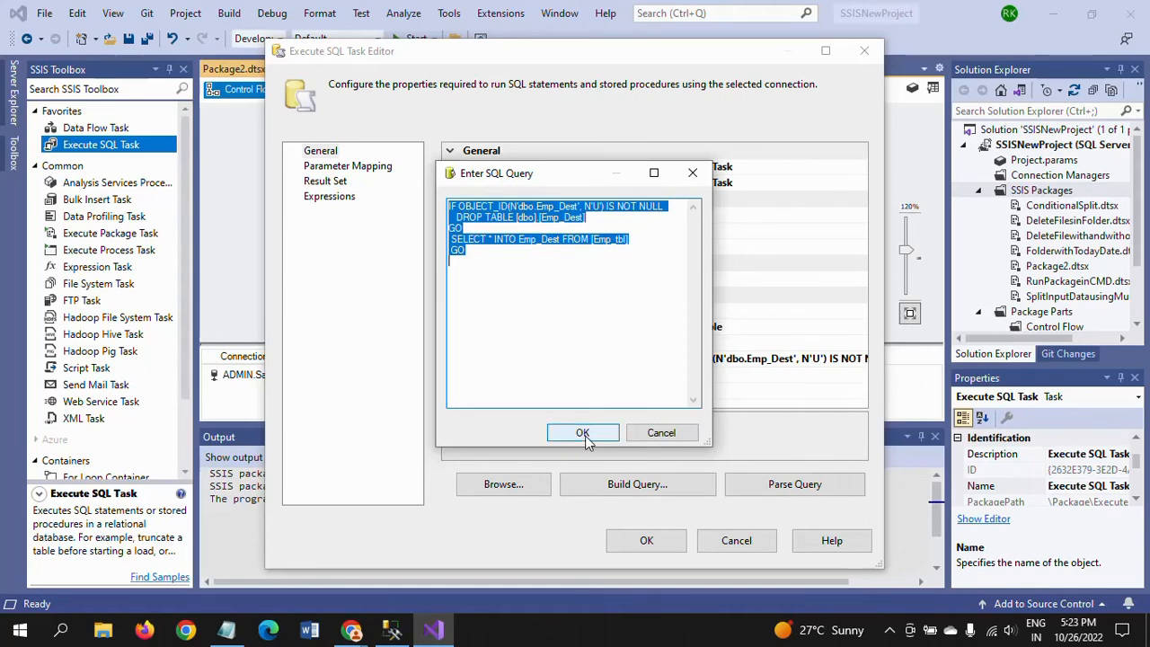
Keep the task's SQL script unchanged and close the Execute SQL Task Editor.
{"action": "left_click", "coordinate": [583, 433]}
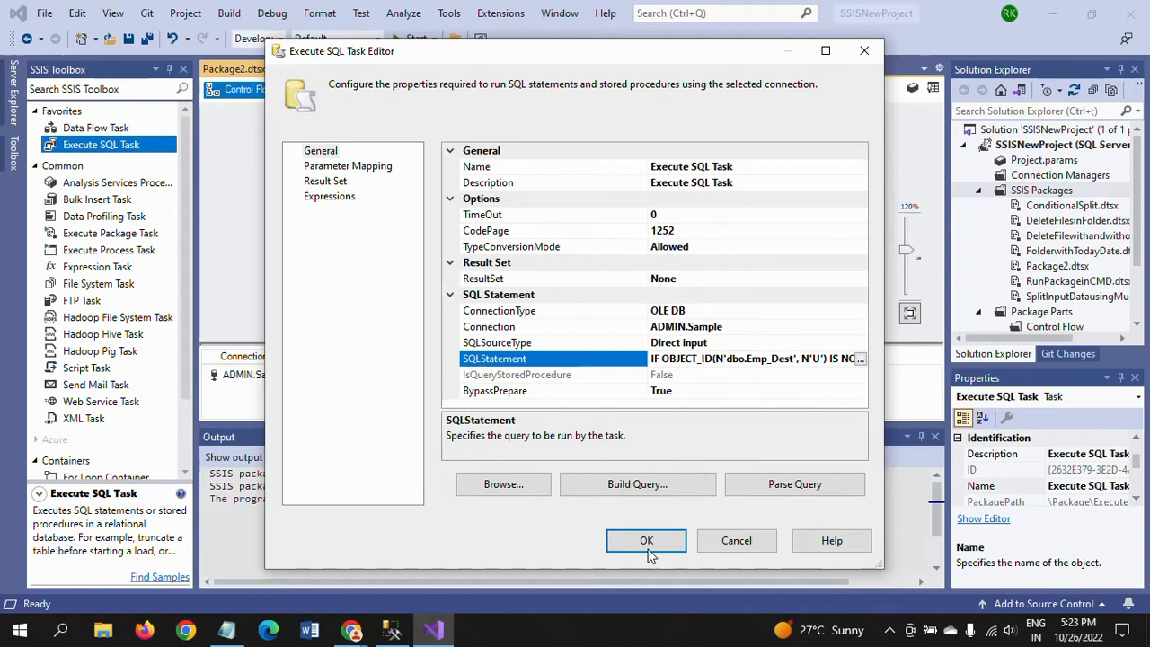
{"action": "left_click", "coordinate": [646, 540]}
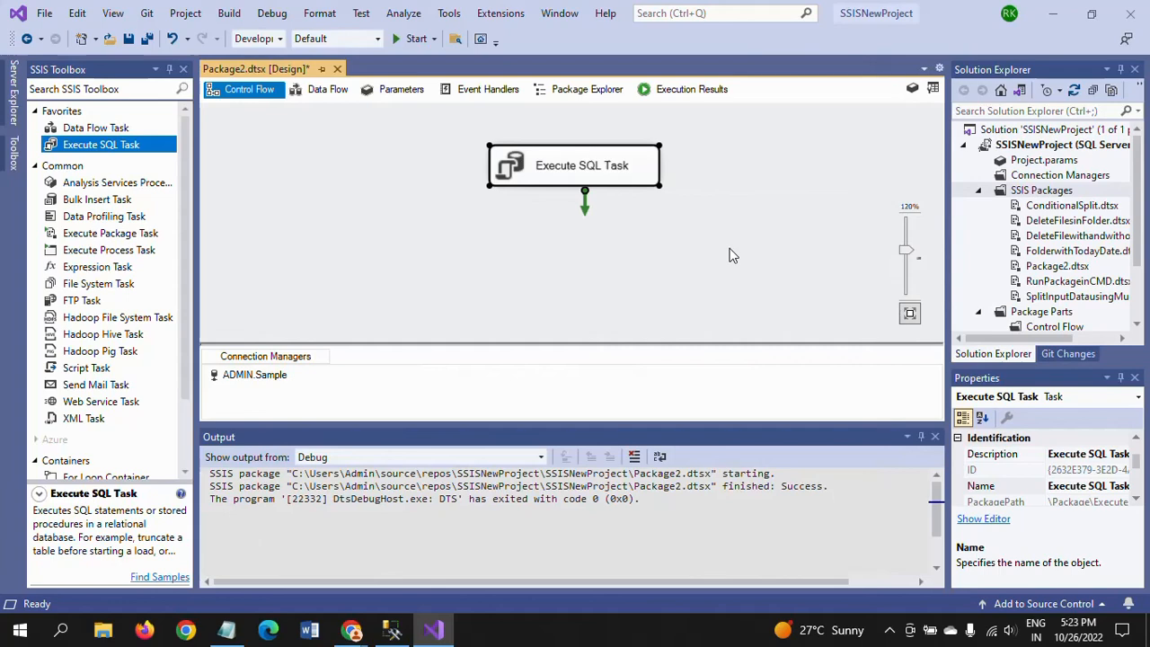
{"action": "mouse_move", "coordinate": [694, 278]}
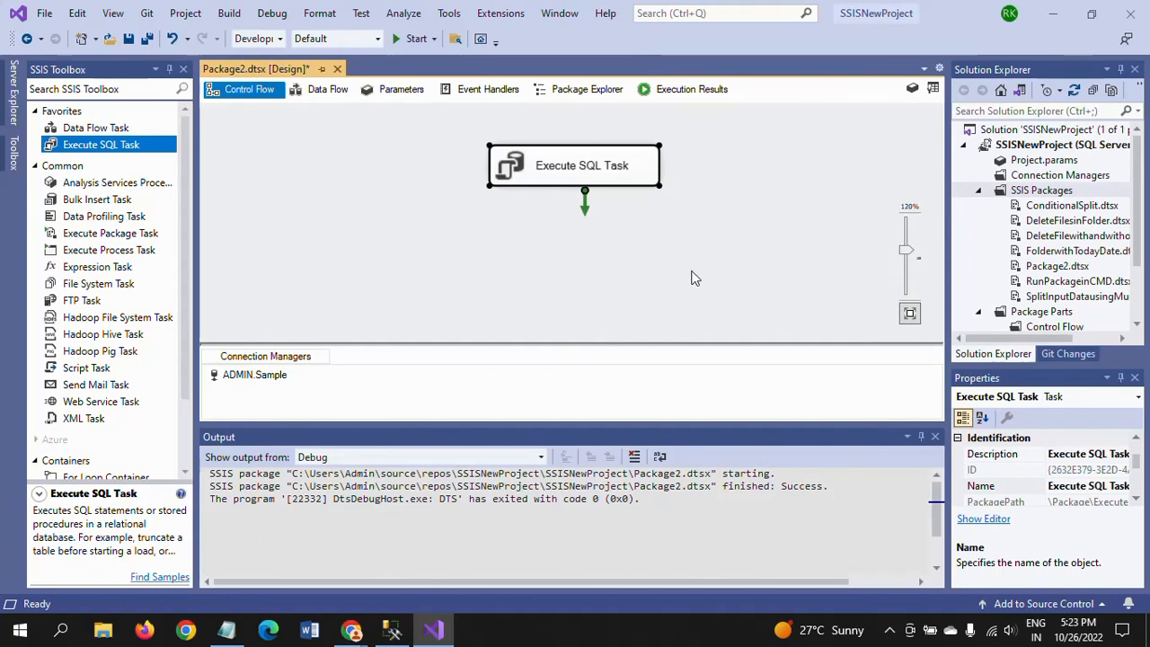